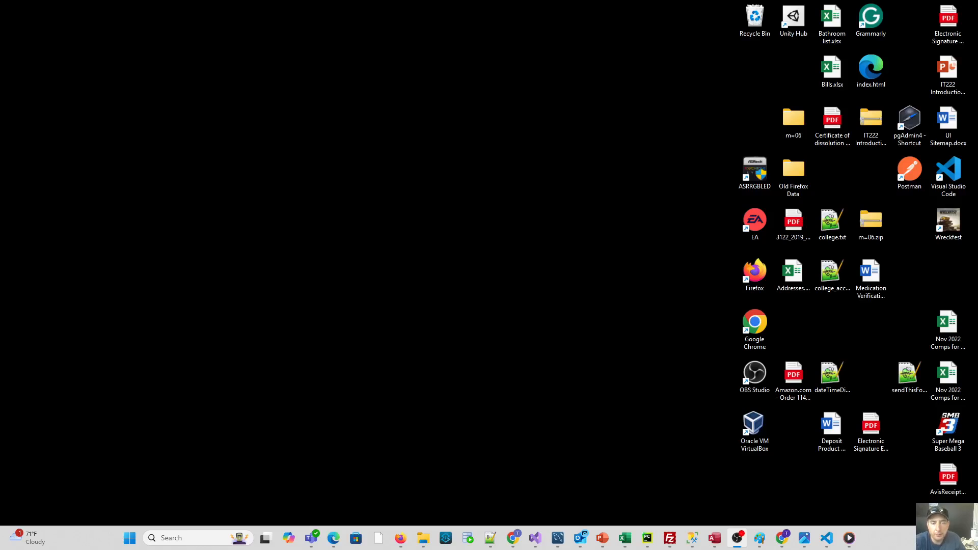
mouse_move(121, 334)
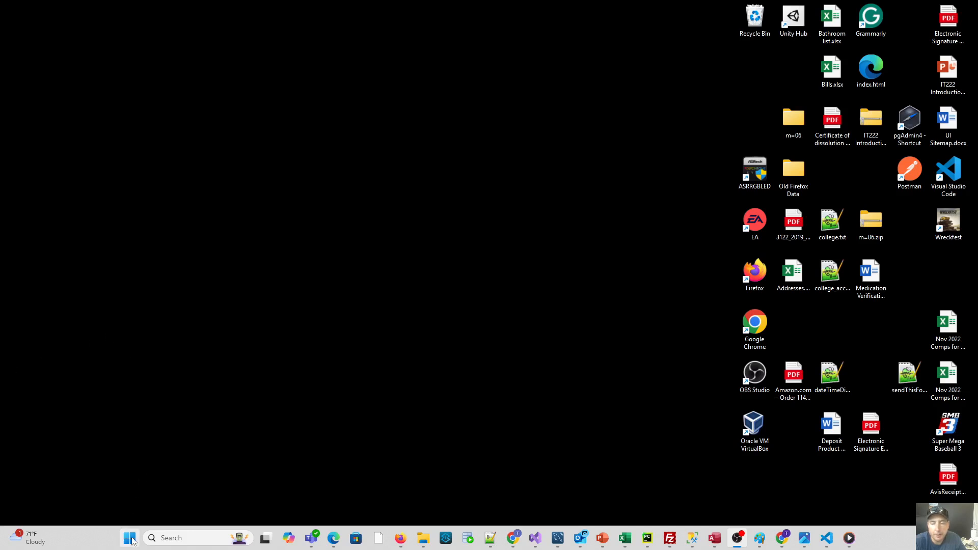
- Search the Start menu for 'comm' and launch Command Prompt
left_click(130, 538)
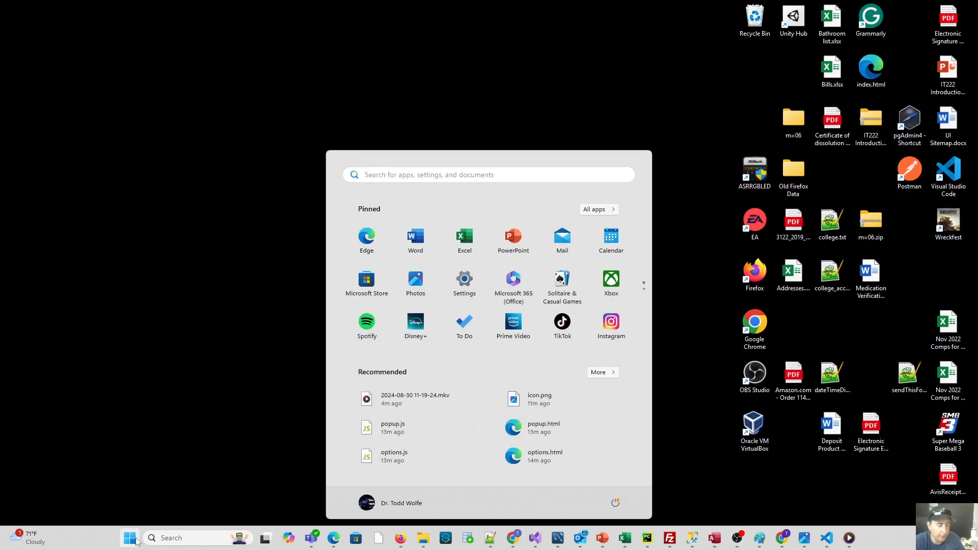
type("comm")
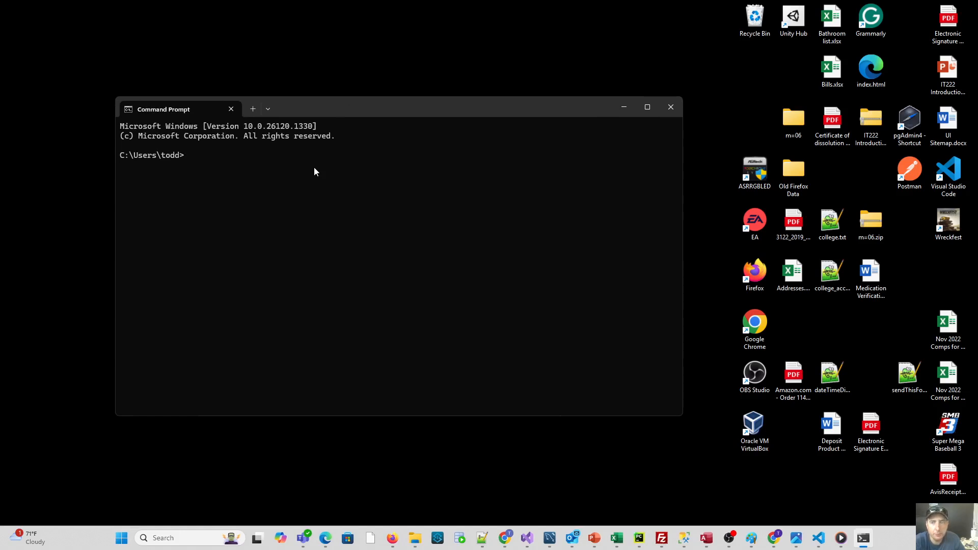
- Run cd \ to move from C:\Users\todd to the C: drive root
type("cd")
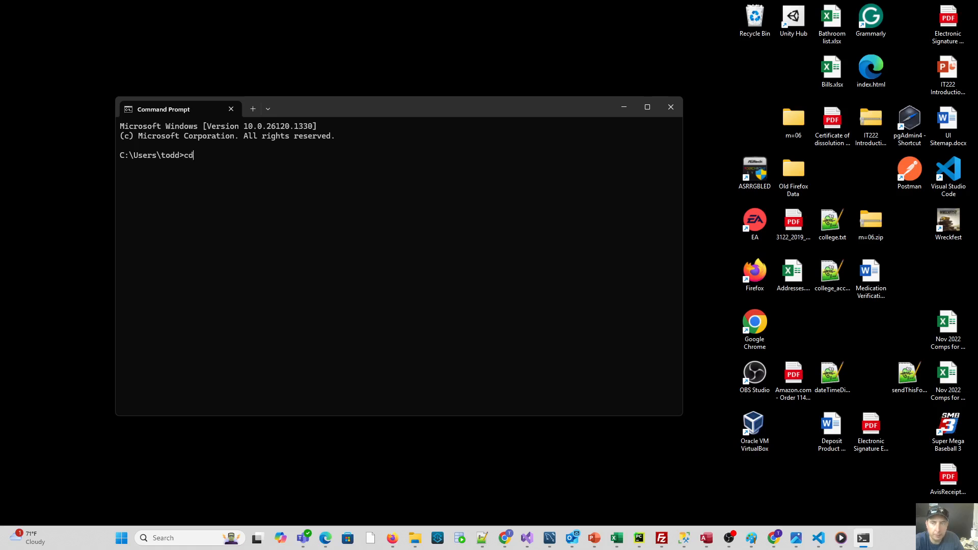
key("Return")
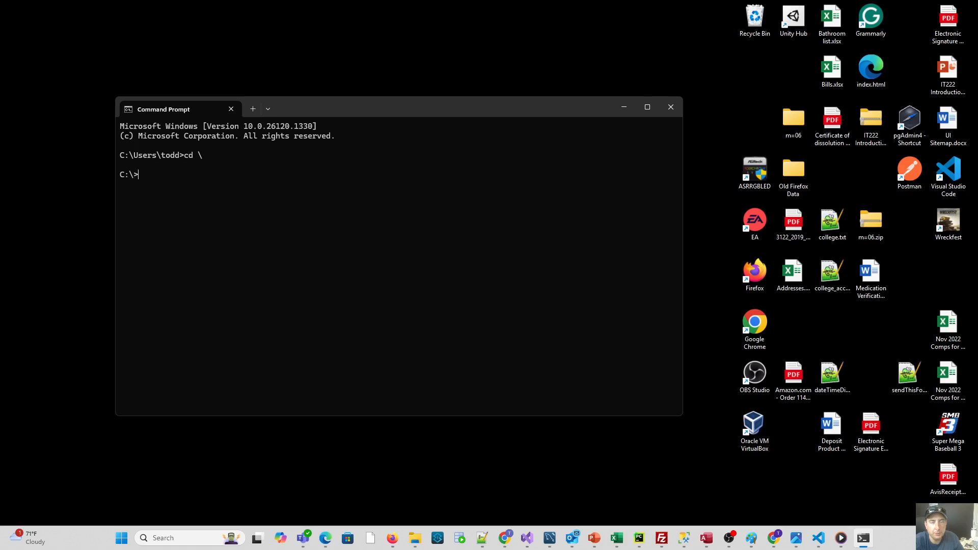
- Run d: to switch the working location to the D: drive root
type("d")
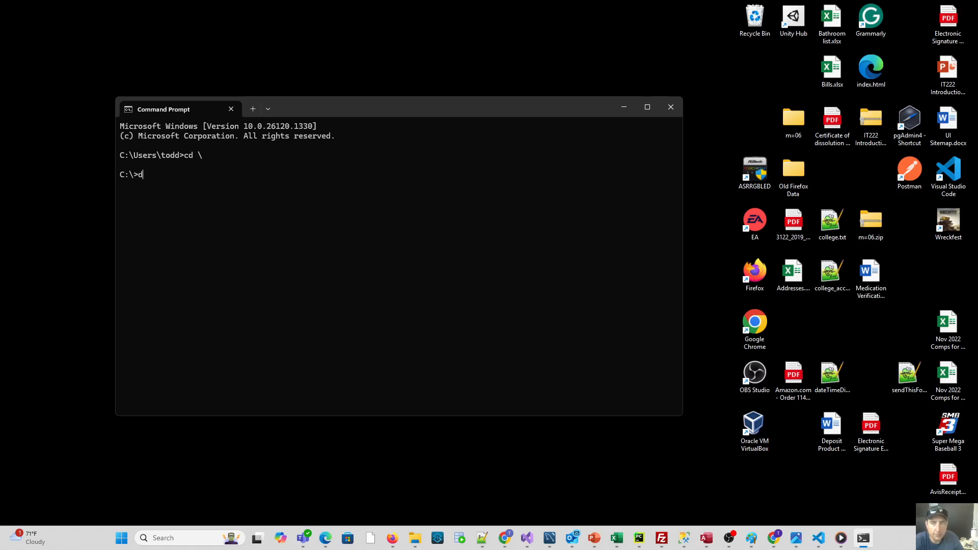
type(":")
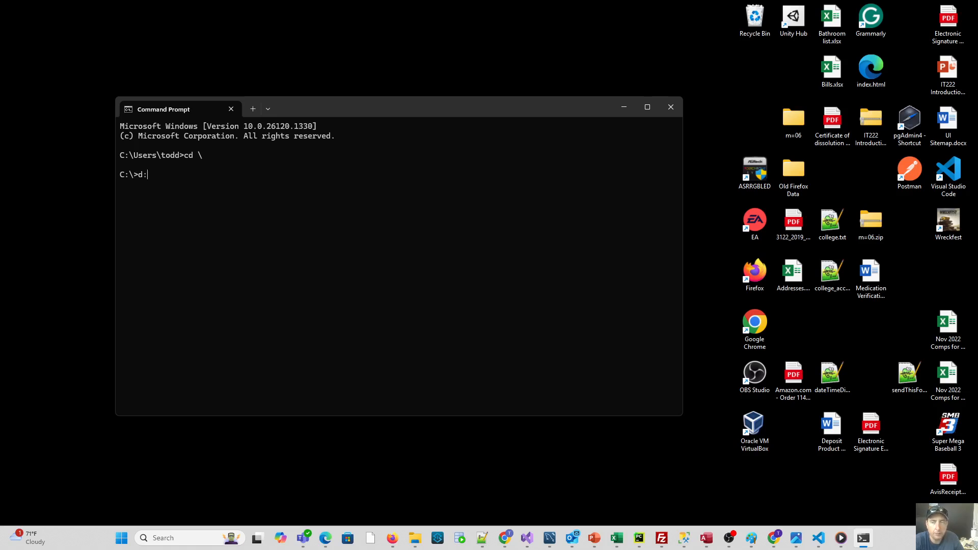
key("Return")
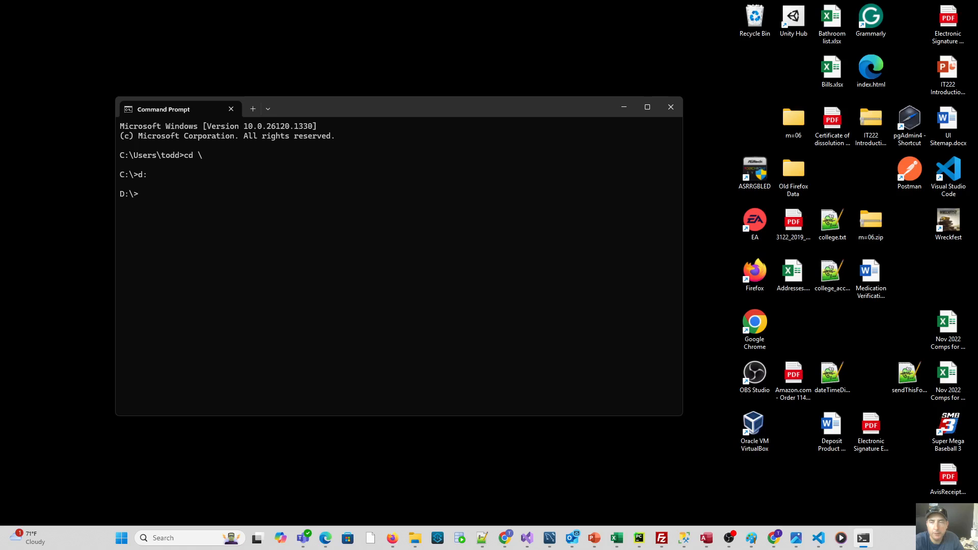